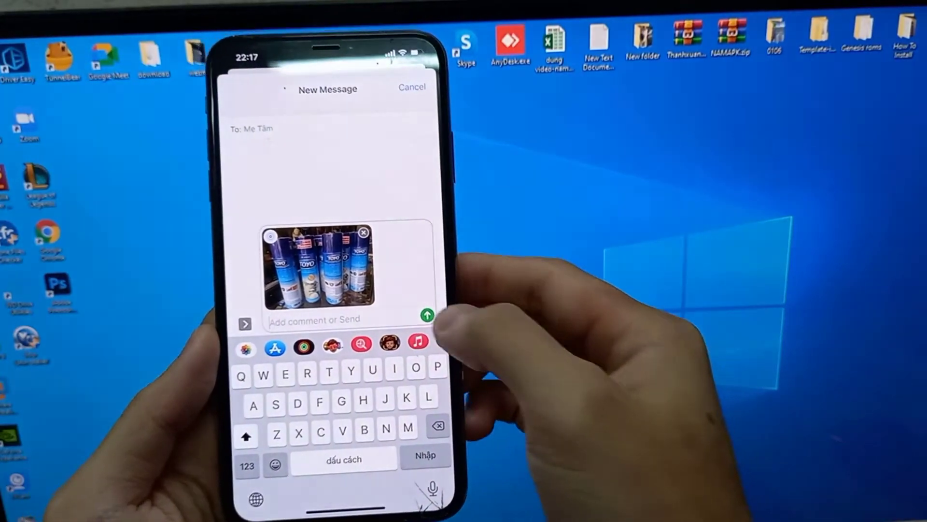
# Step: Go to Messages settings and scroll to the SMS/MMS section with MMS Messaging off
pyautogui.click(427, 315)
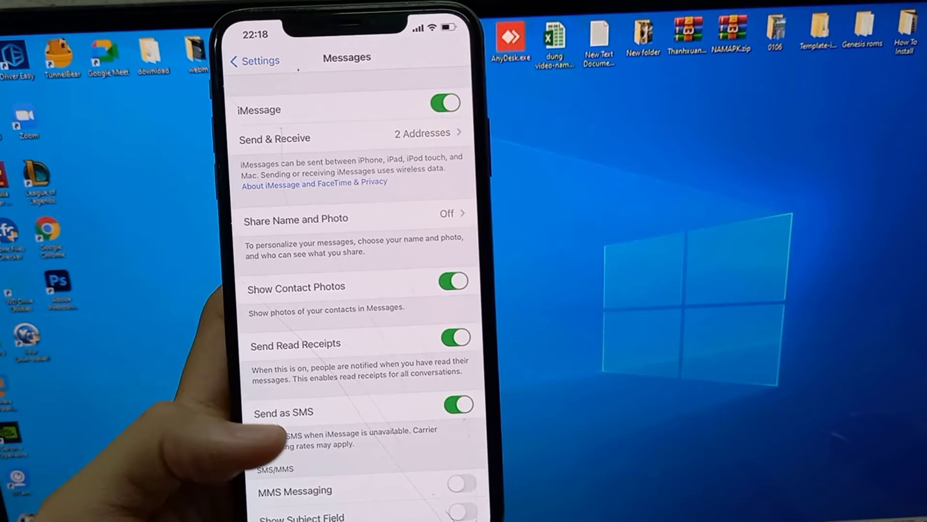
pyautogui.scroll(3)
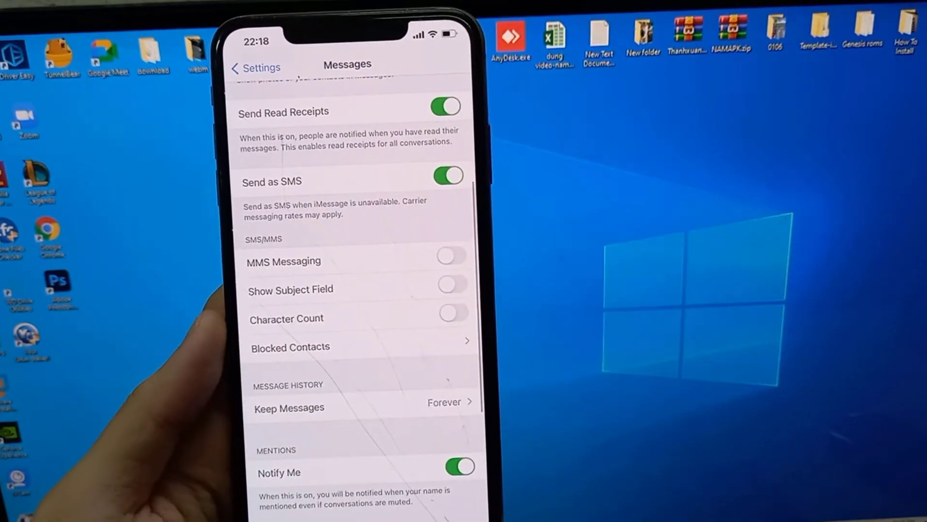